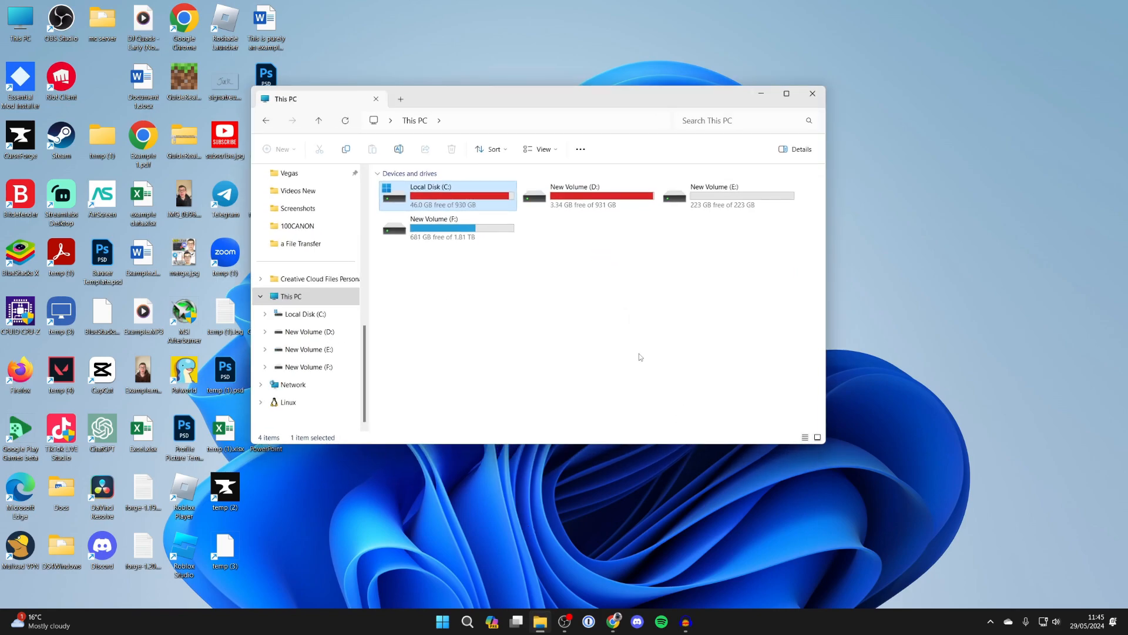
# Step: Navigate from This PC into Local Disk (C:) and then into Program Files
pyautogui.click(290, 296)
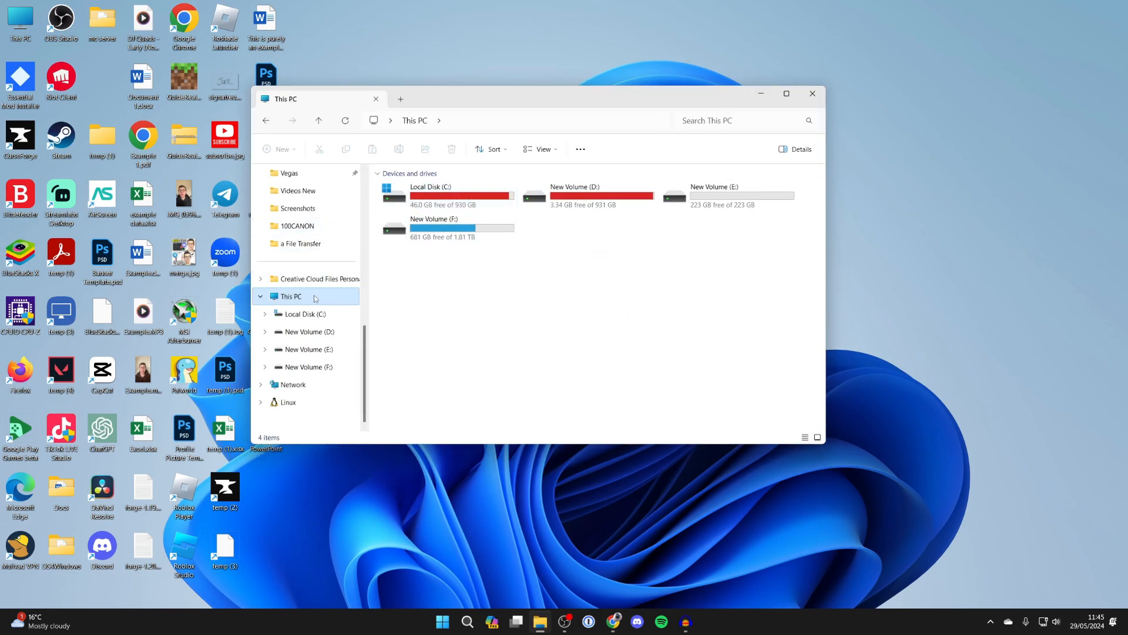
pyautogui.moveTo(470, 383)
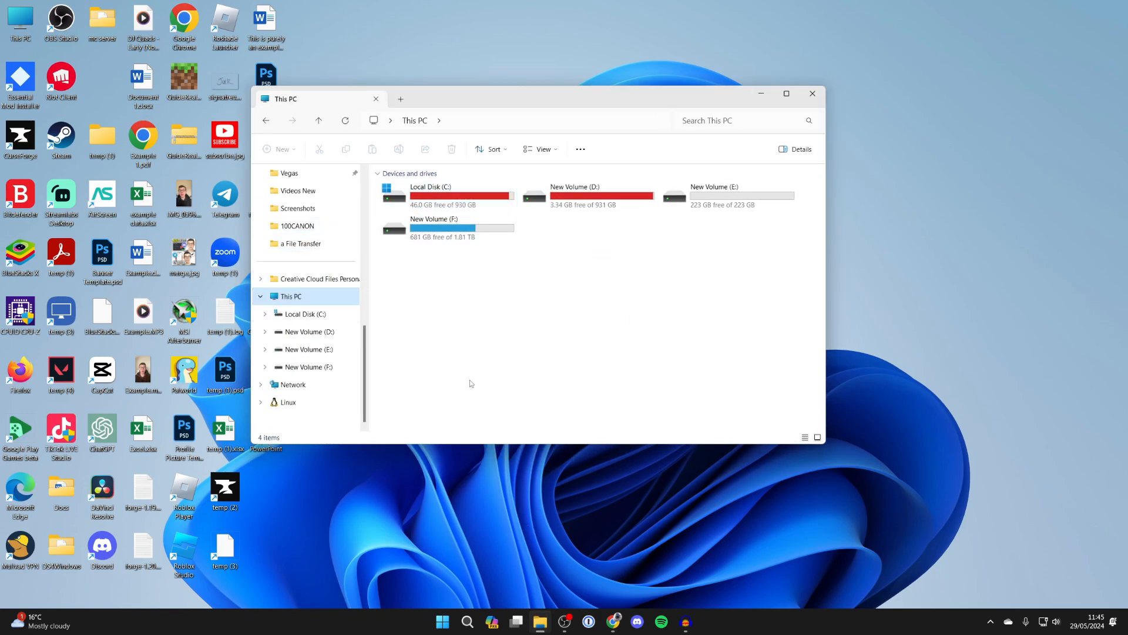
pyautogui.doubleClick(430, 195)
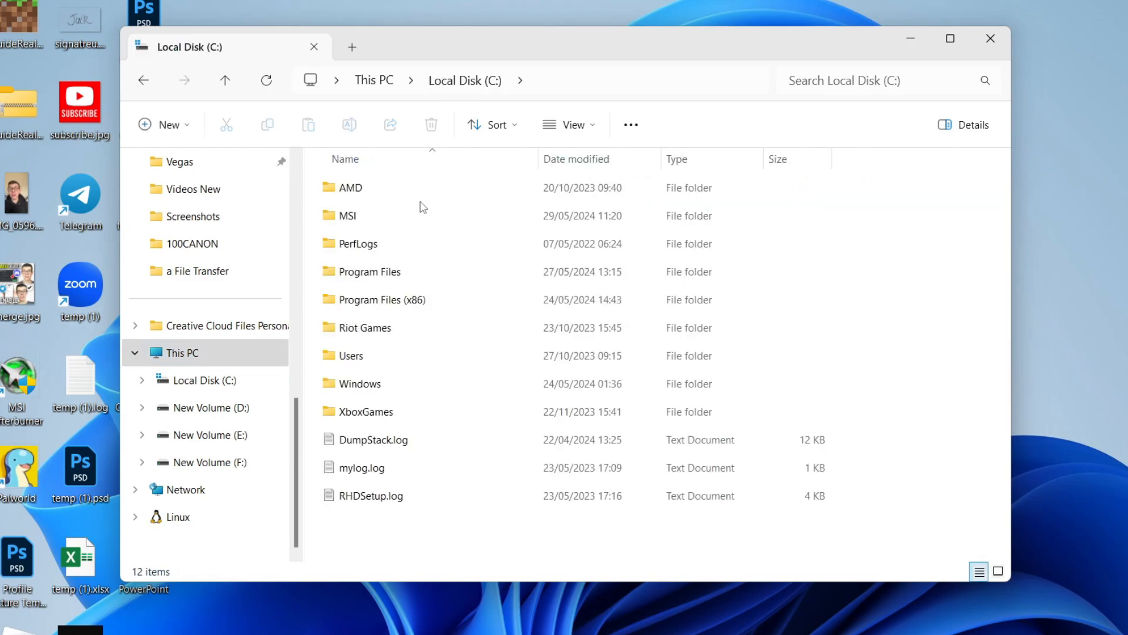
pyautogui.click(369, 271)
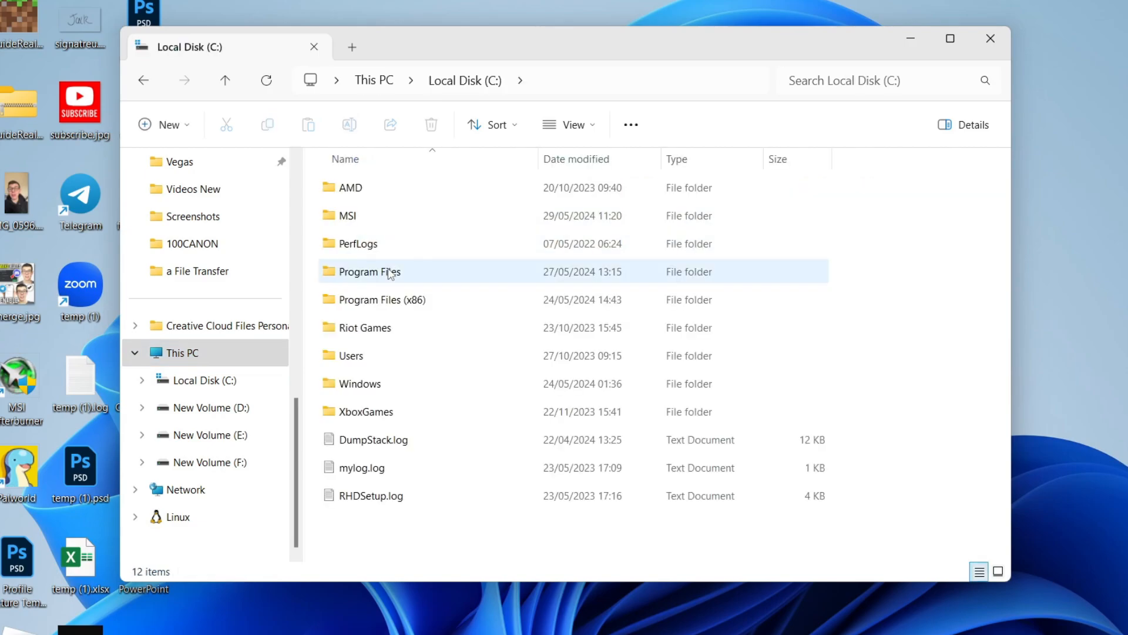
pyautogui.doubleClick(370, 272)
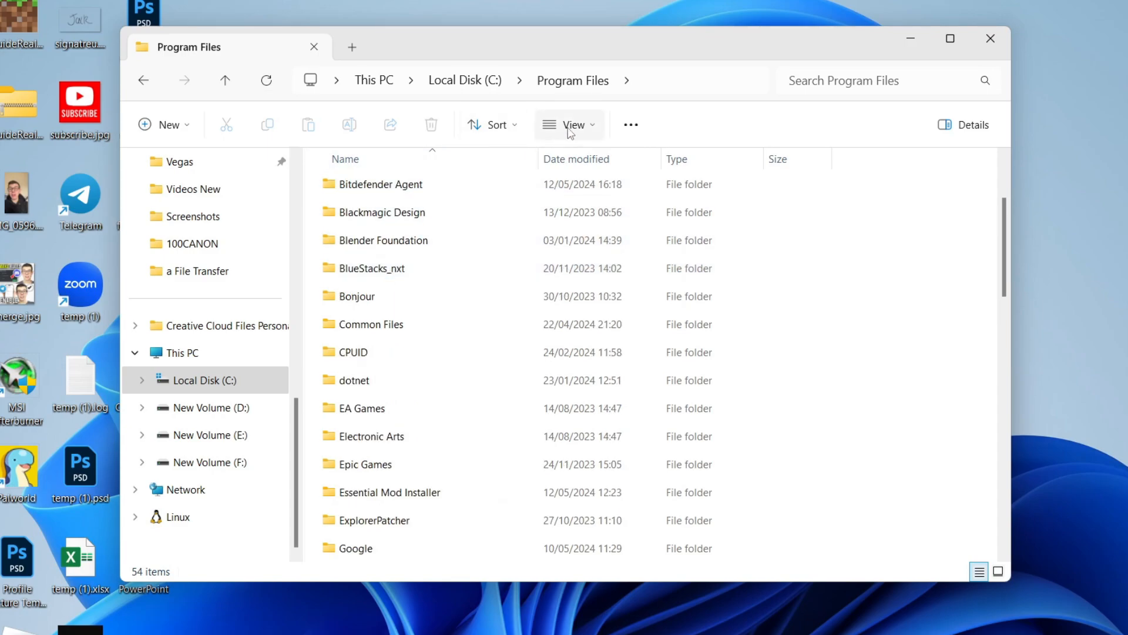
# Step: Enable Hidden items so Program Files lists all 57 entries
pyautogui.click(569, 125)
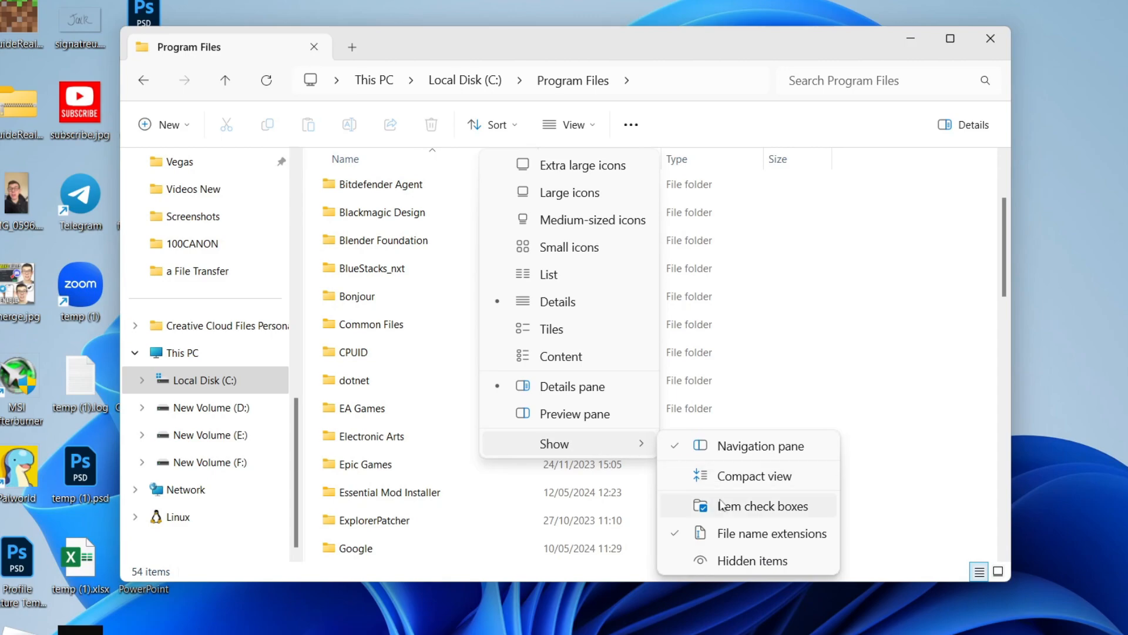
pyautogui.click(767, 505)
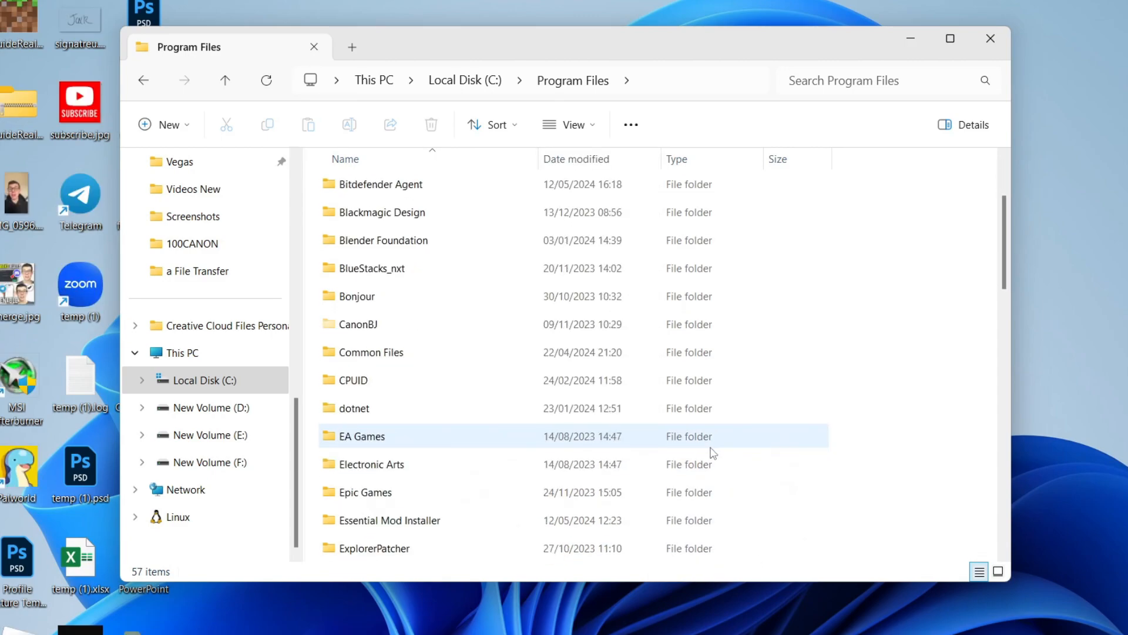
# Step: Attempt to open the hidden WindowsApps folder, triggering the no-permission notice
pyautogui.scroll(-3)
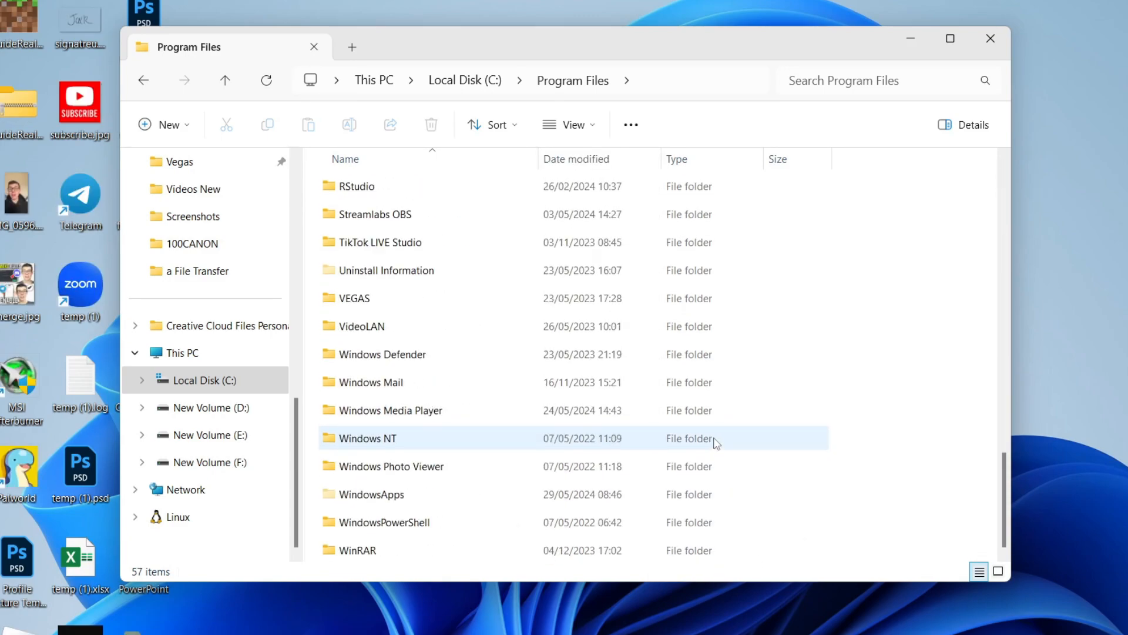
pyautogui.click(370, 494)
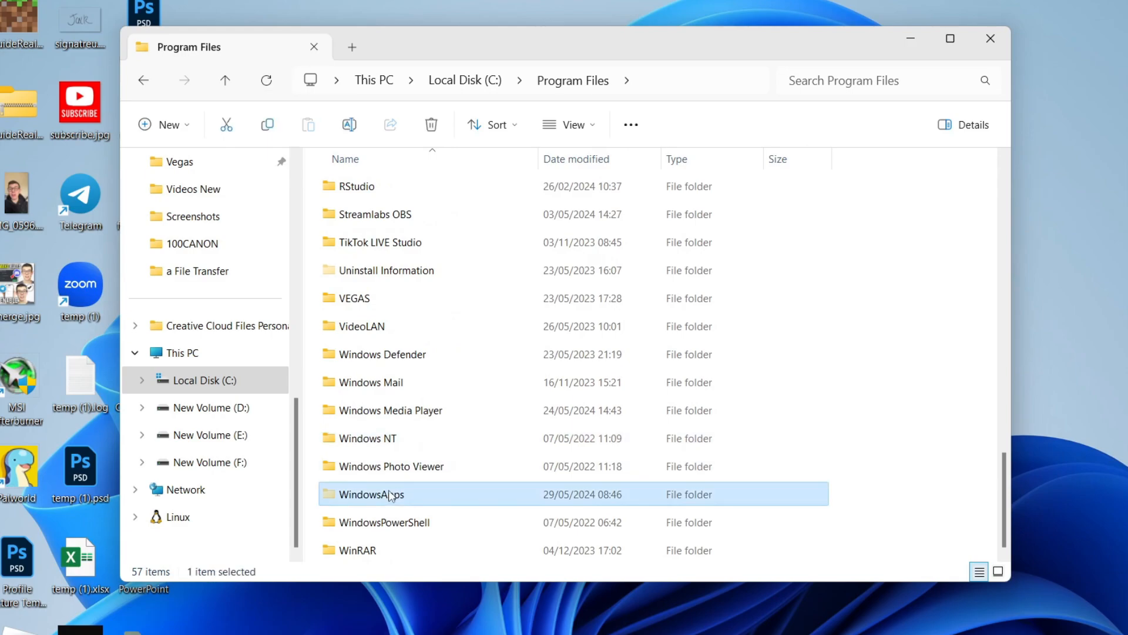
pyautogui.click(390, 465)
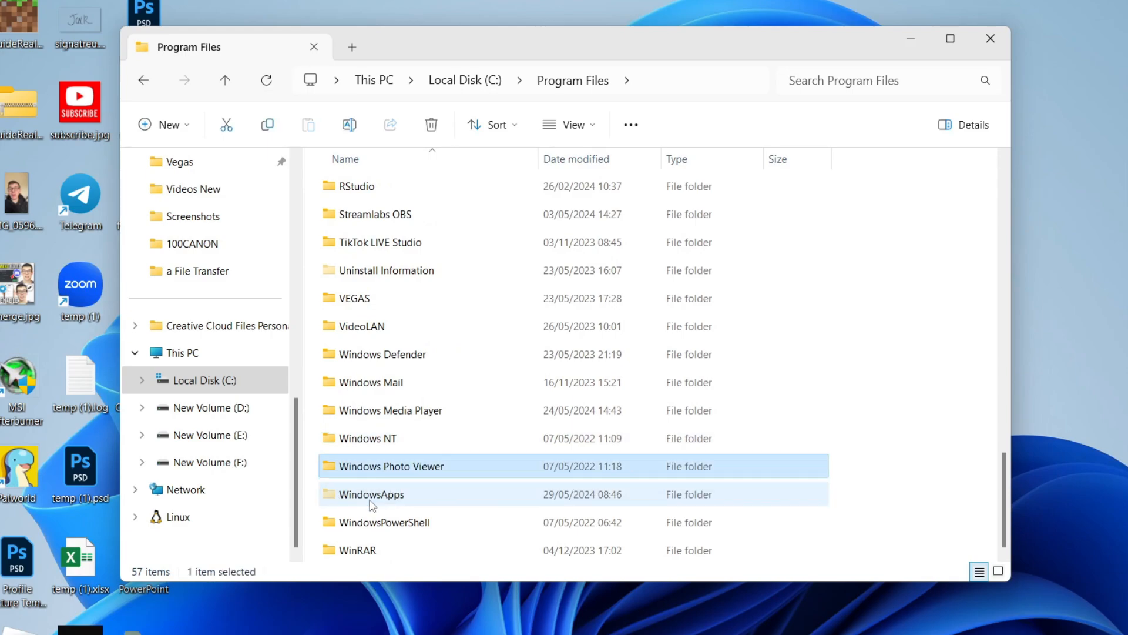
pyautogui.moveTo(403, 496)
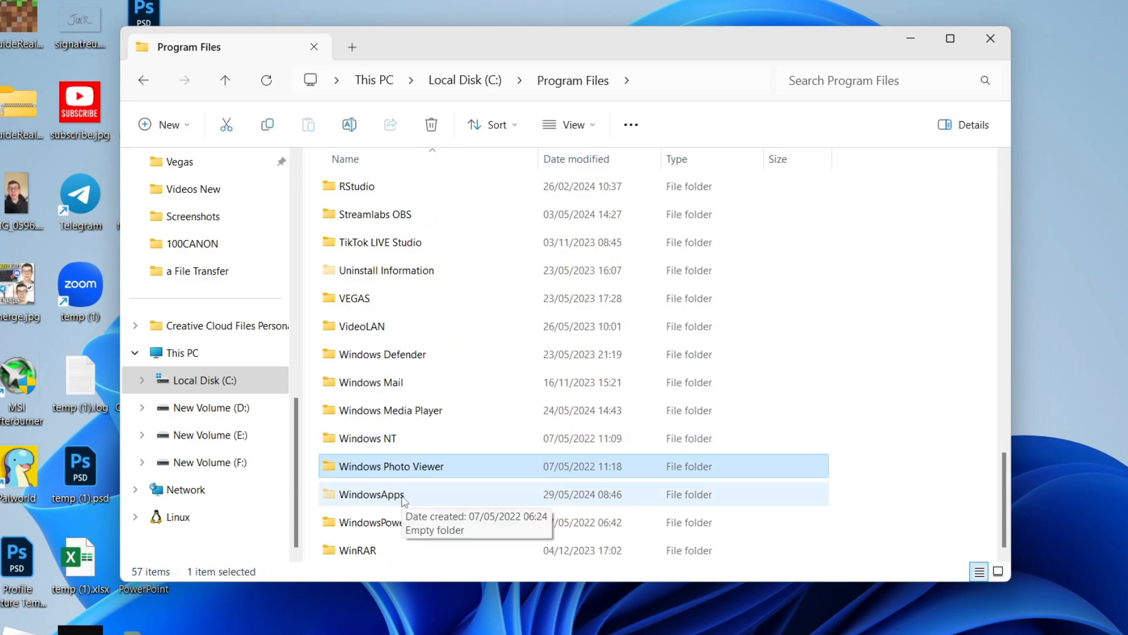
pyautogui.doubleClick(374, 495)
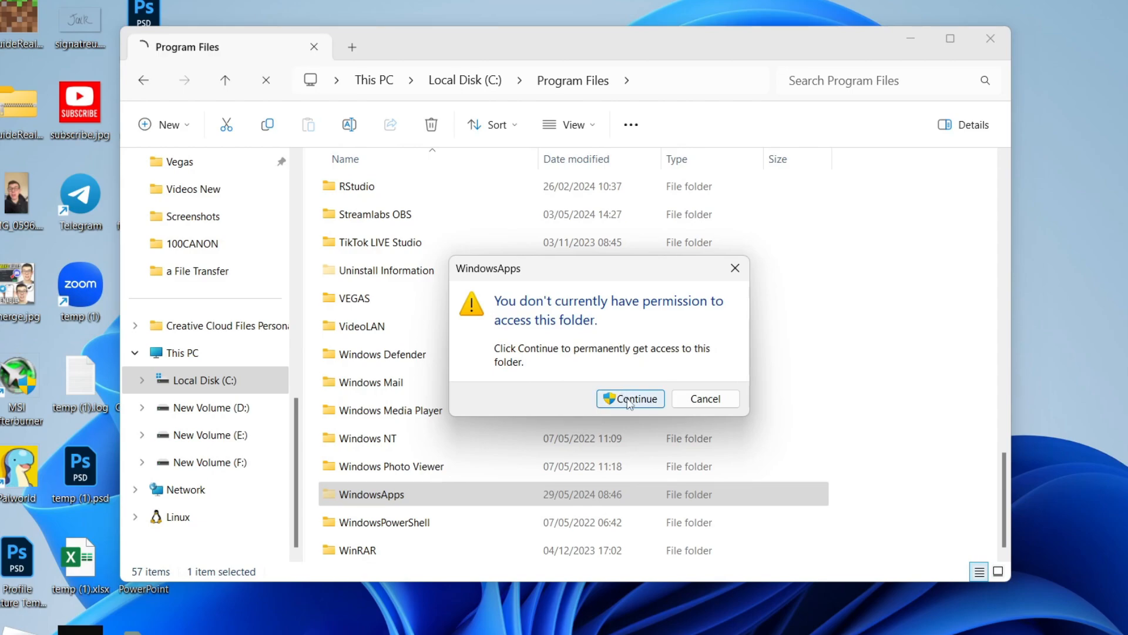
# Step: Continue to request access and reach WindowsApps' advanced security settings
pyautogui.click(636, 398)
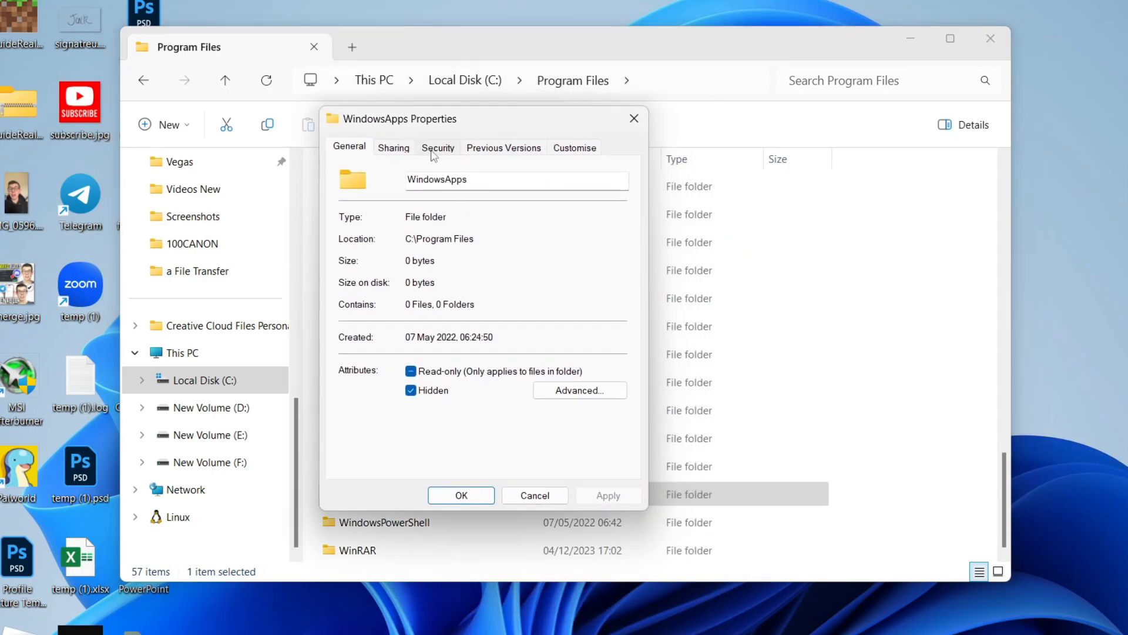
pyautogui.click(580, 390)
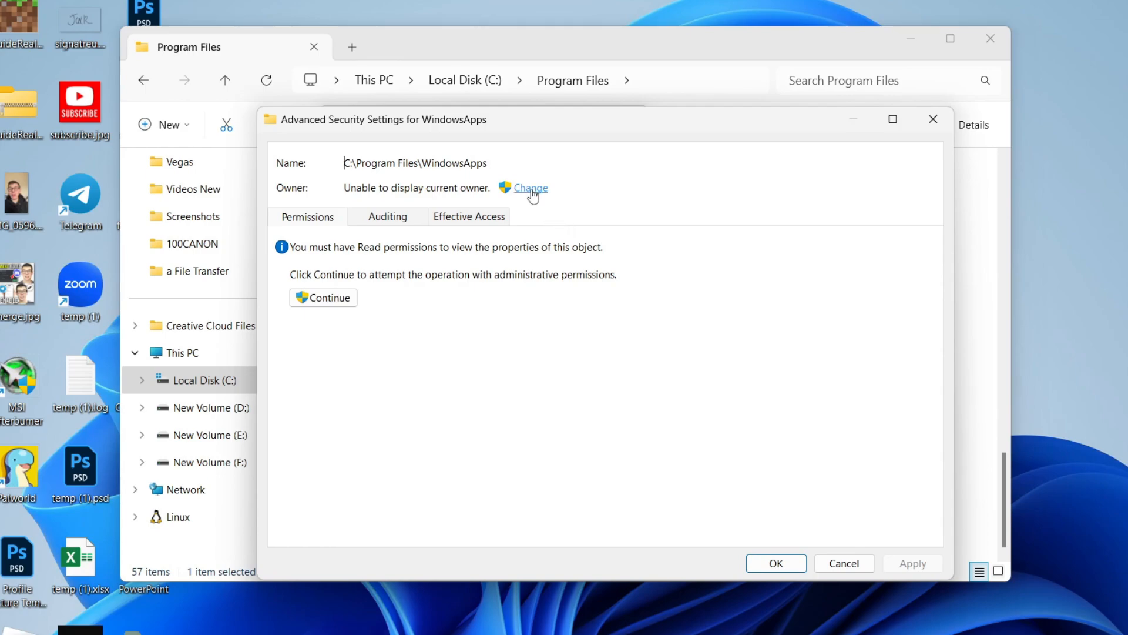
# Step: Change the WindowsApps owner to the local user account Tucker
pyautogui.click(531, 188)
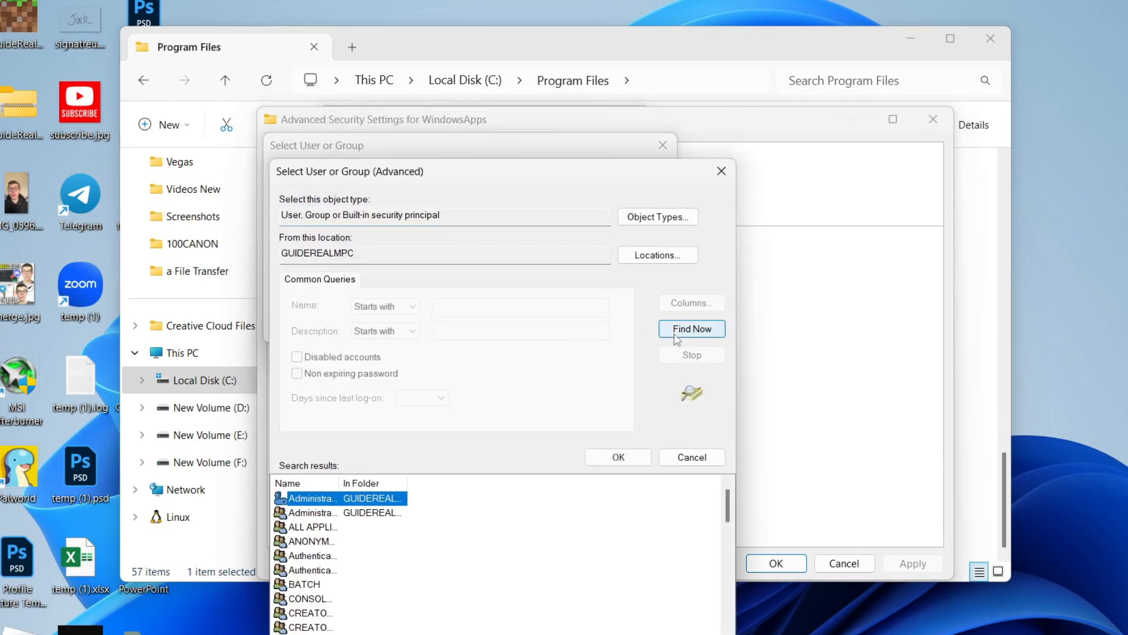
pyautogui.click(690, 329)
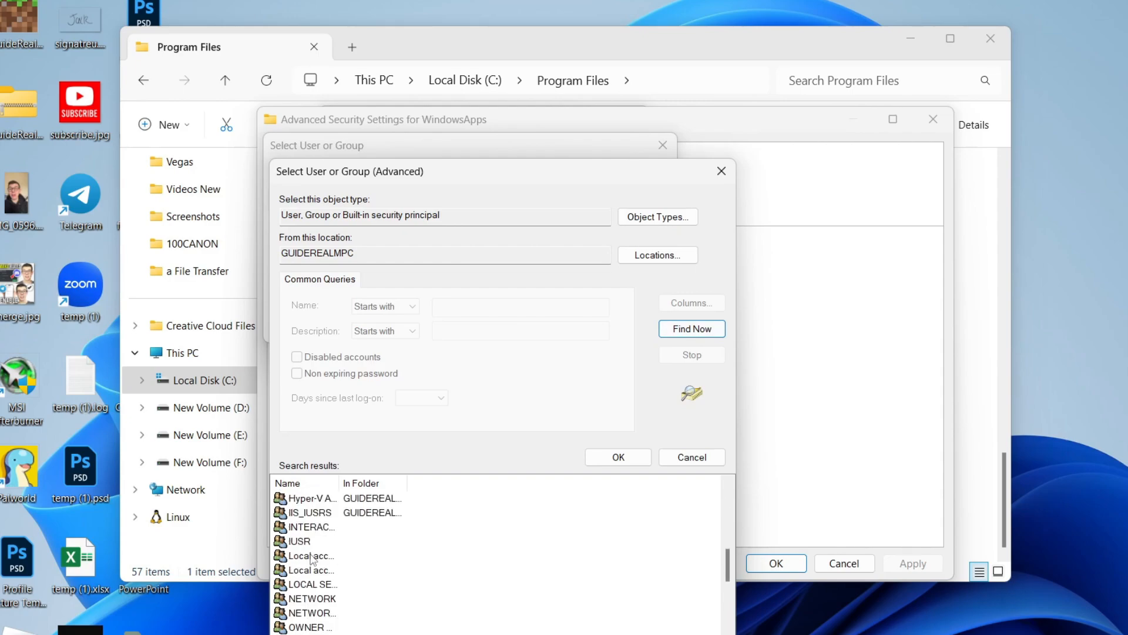
pyautogui.scroll(-3)
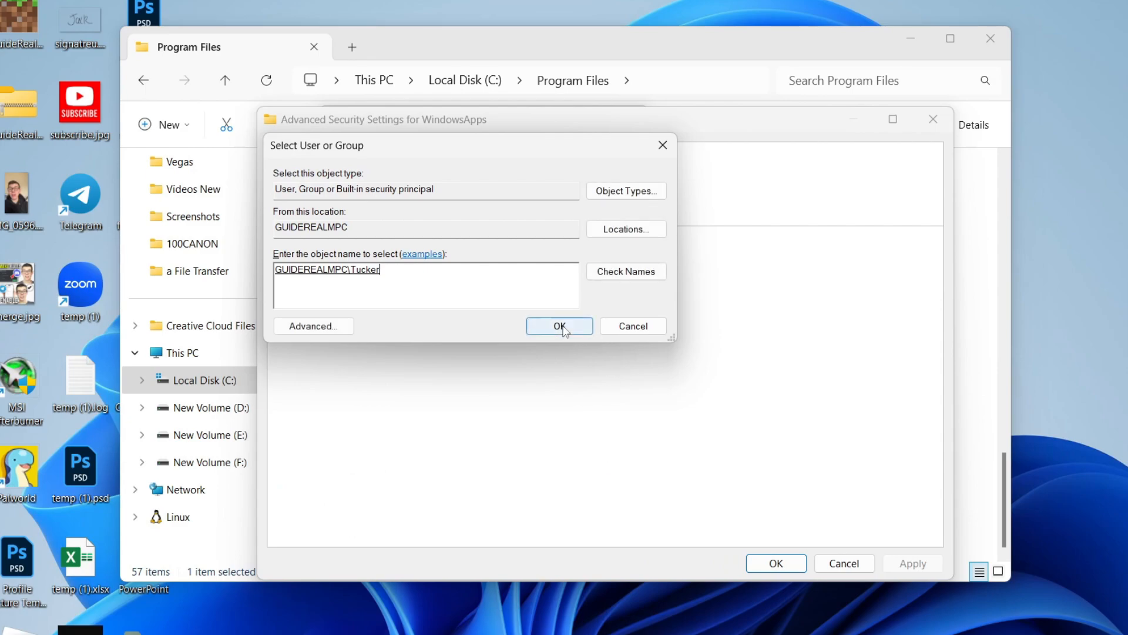
pyautogui.click(559, 326)
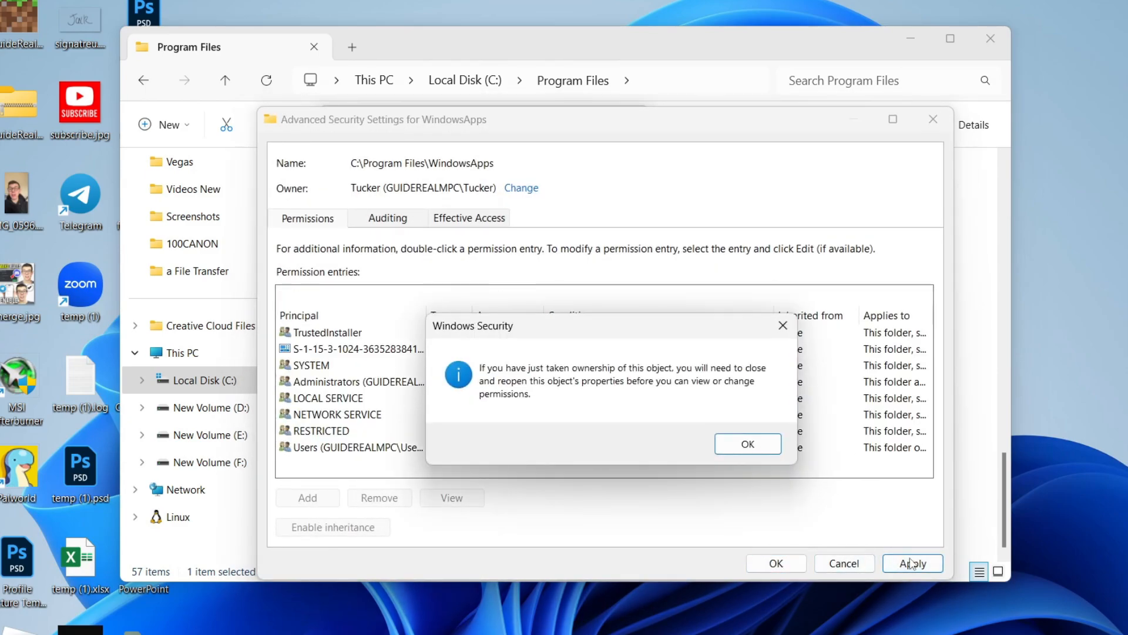
# Step: Acknowledge the ownership notice and close the security and Properties dialogs
pyautogui.click(748, 443)
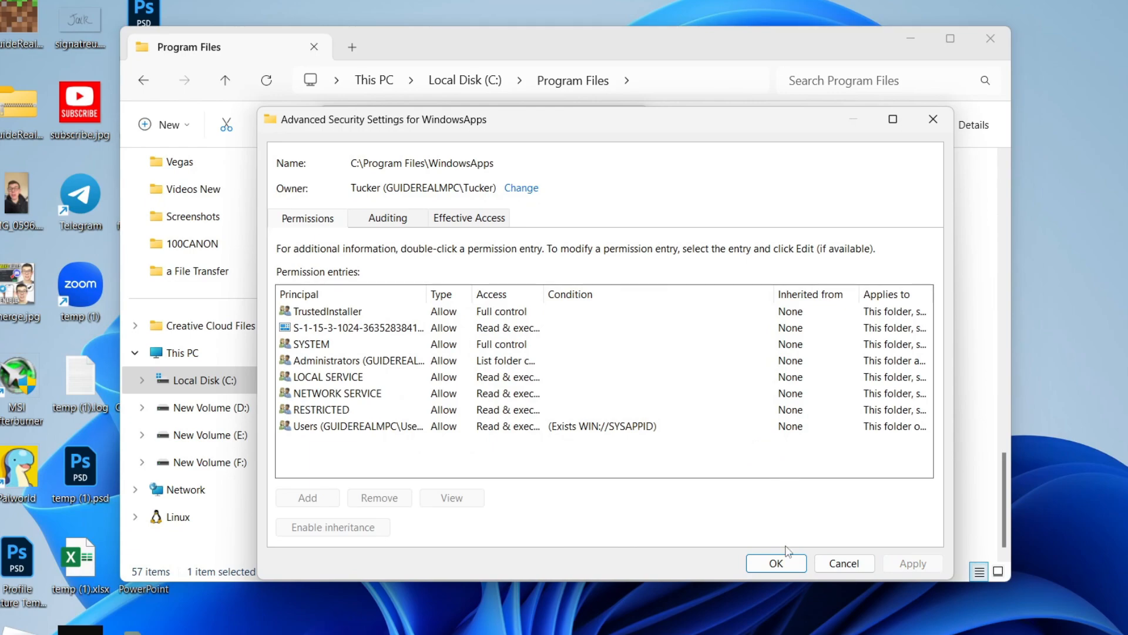
pyautogui.click(775, 563)
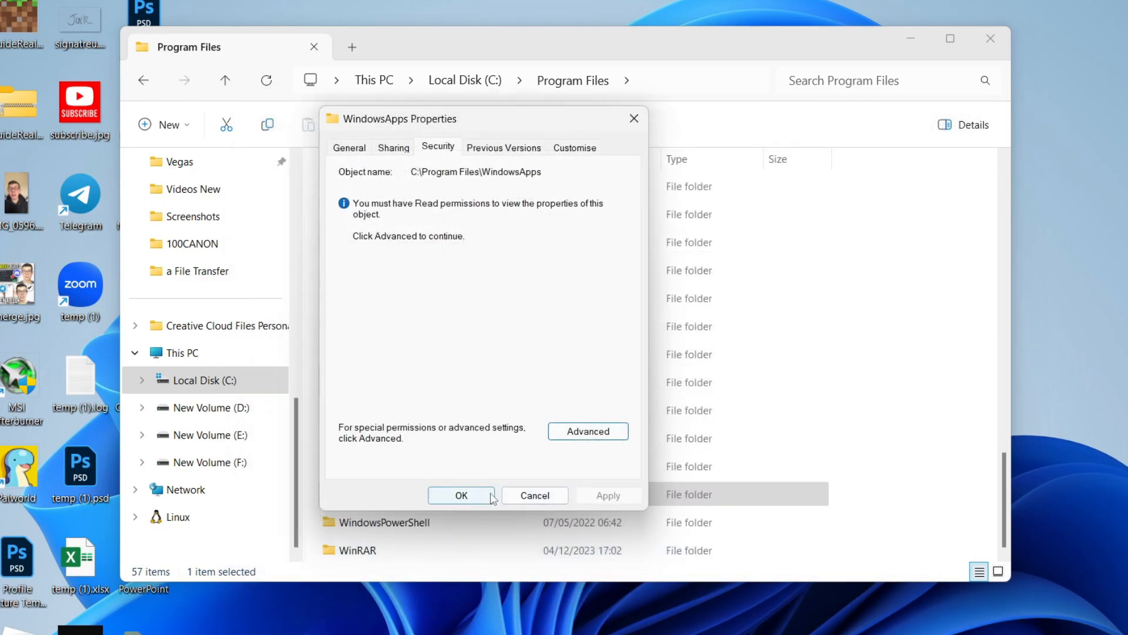
pyautogui.click(461, 495)
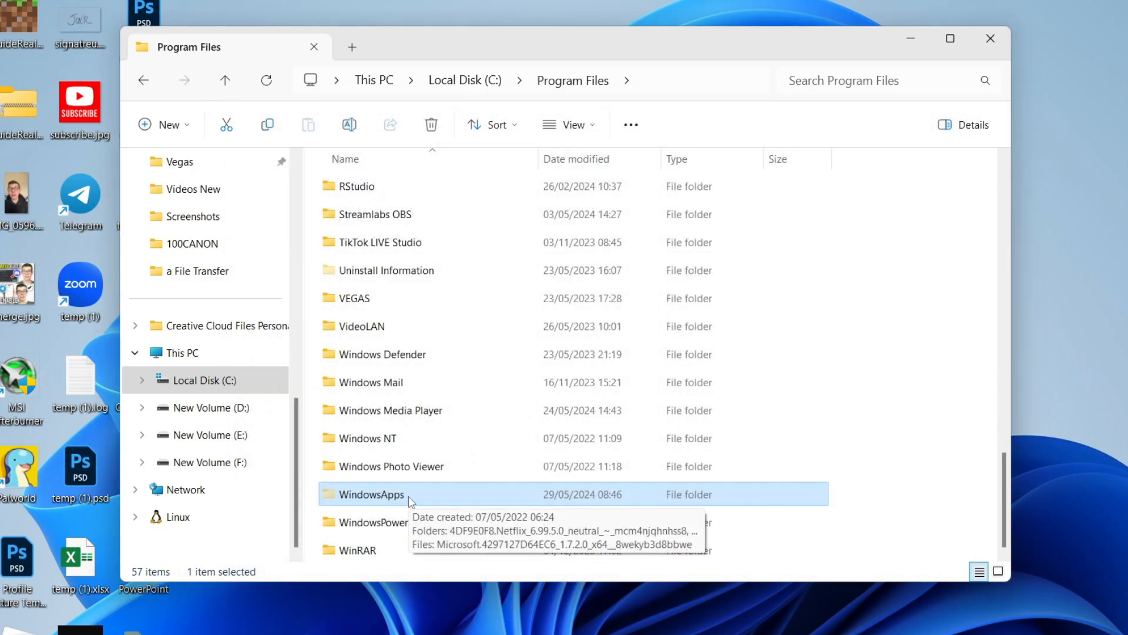
# Step: Enter WindowsApps and browse its 292 app package folders
pyautogui.doubleClick(374, 495)
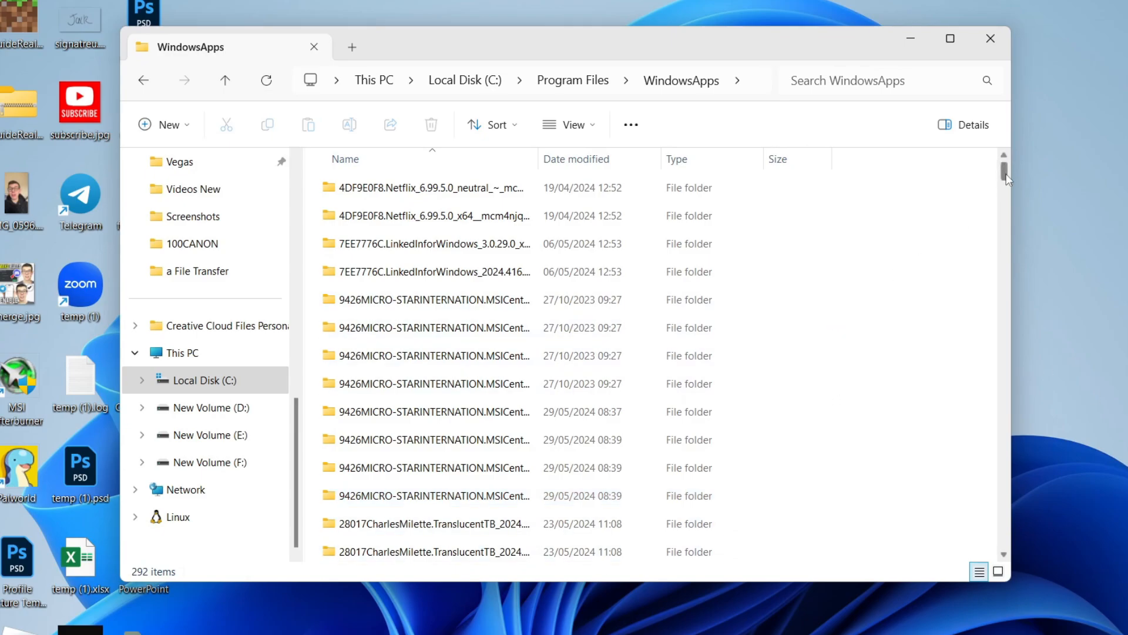
pyautogui.scroll(-3)
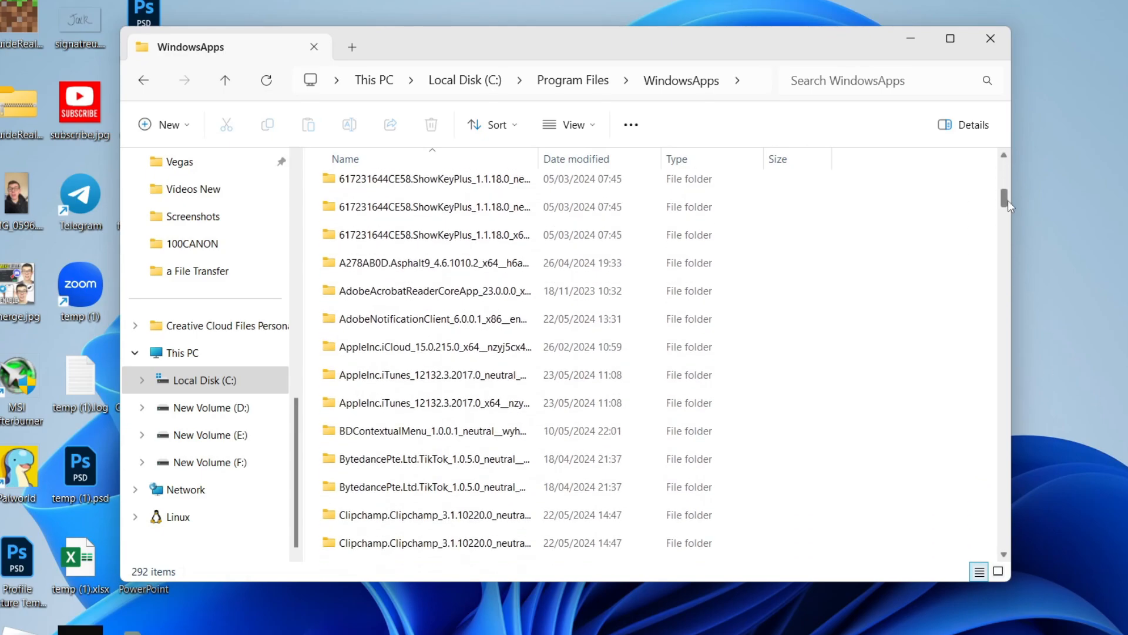